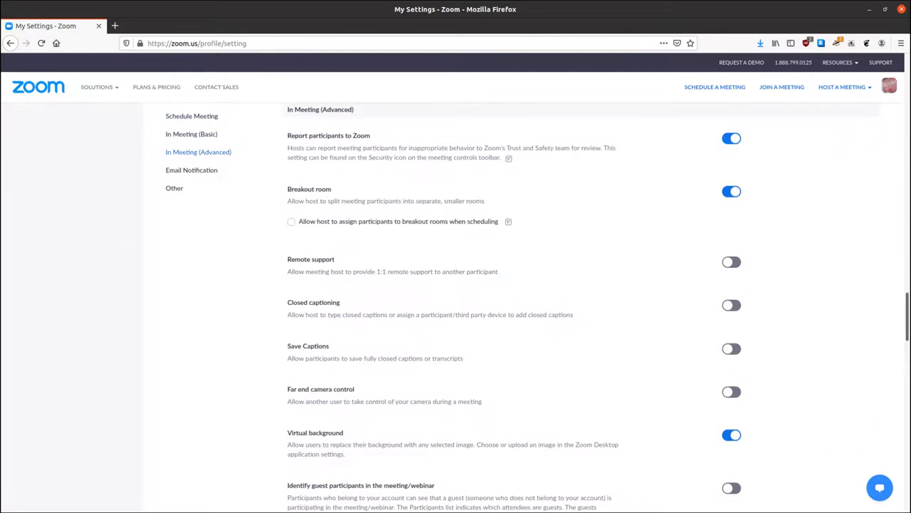
# On signal.org, open the blog post 'WhatsApp's Signal Protocol integration is now complete'
pyautogui.click(174, 187)
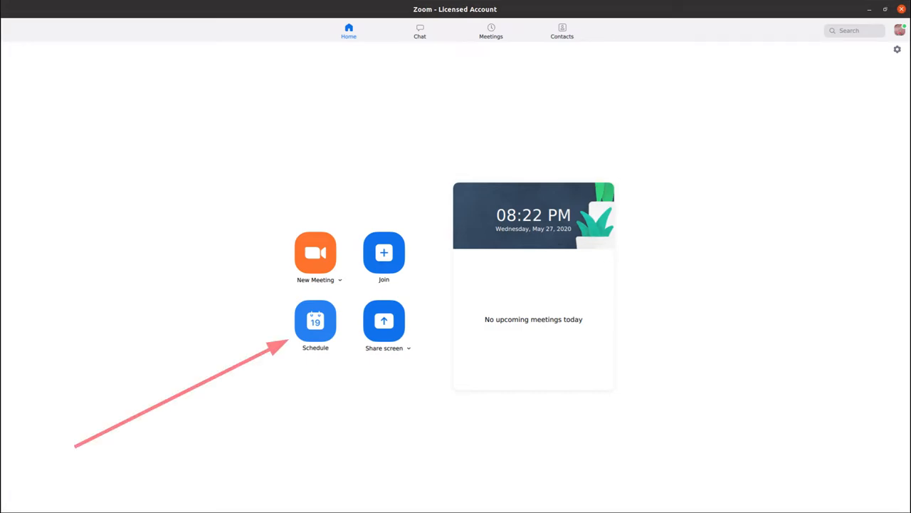
pyautogui.click(315, 320)
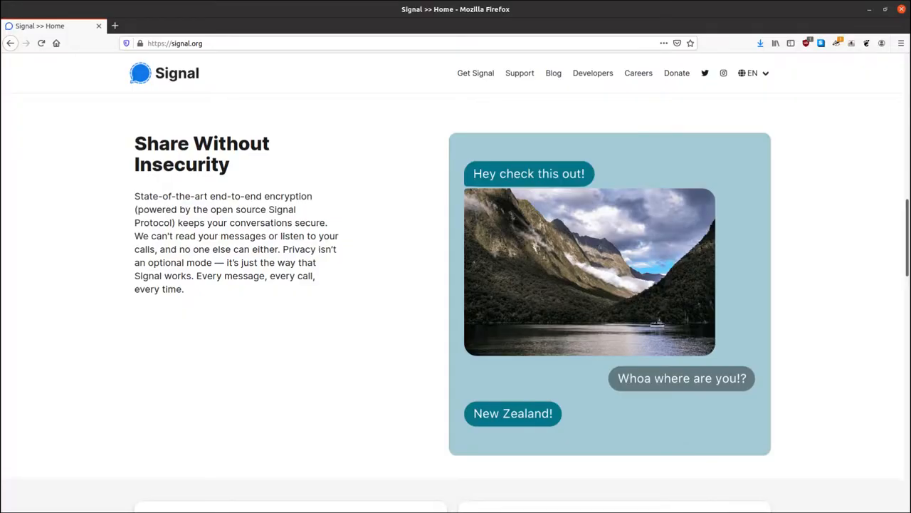
pyautogui.click(554, 73)
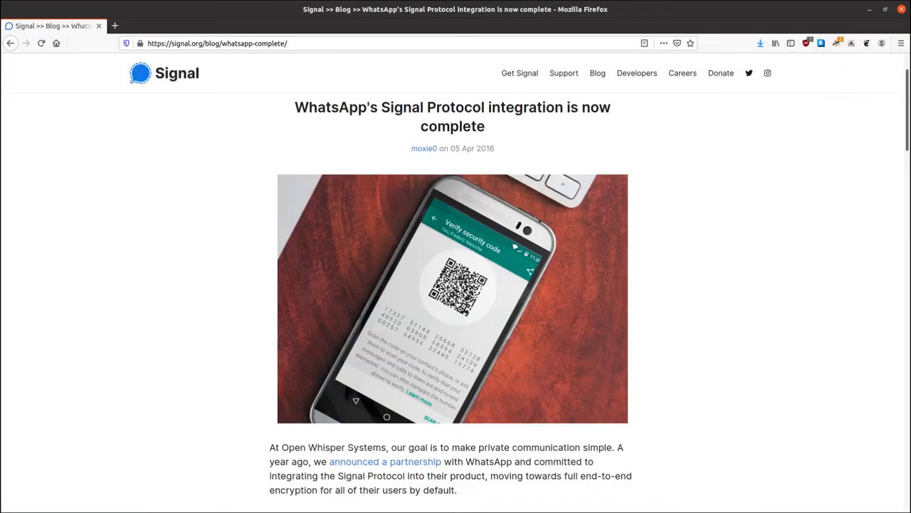